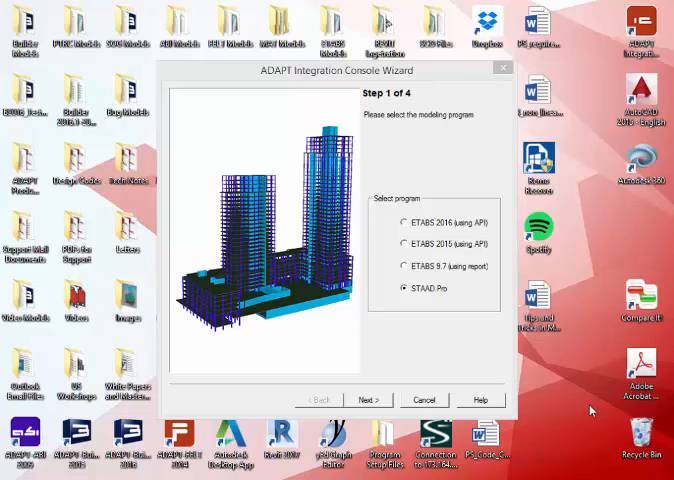
mouse_move(408, 226)
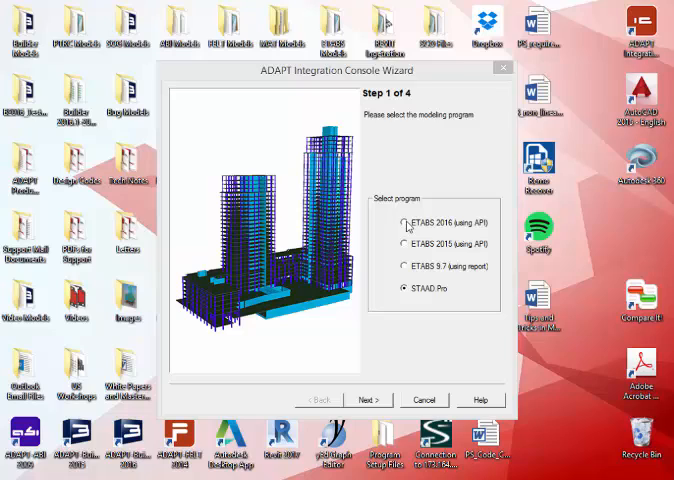
Select ETABS 2016 (using API) as the modeling program, then cancel the Integration Console wizard.
click(401, 222)
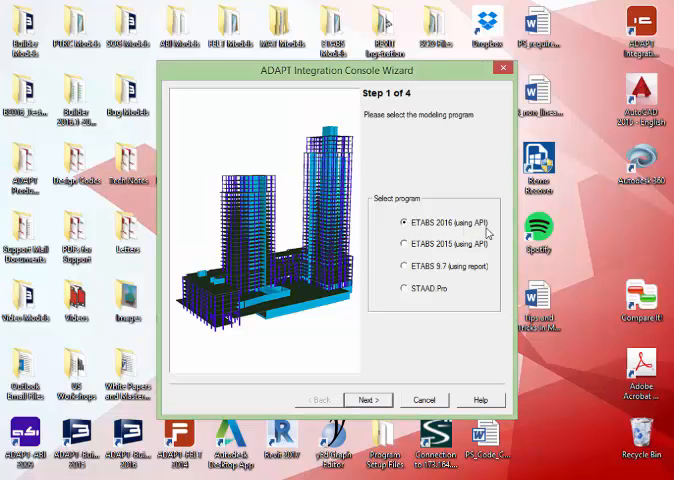
click(398, 245)
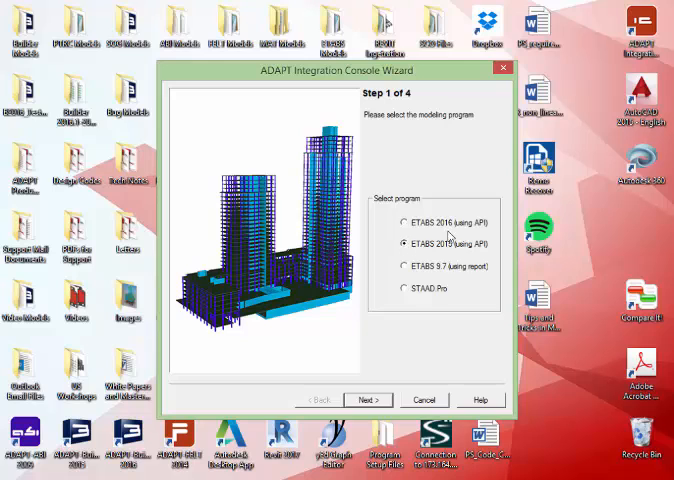
click(401, 222)
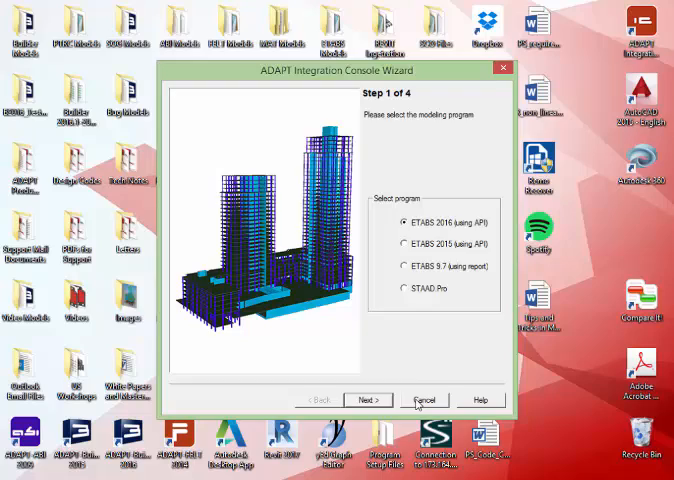
click(368, 400)
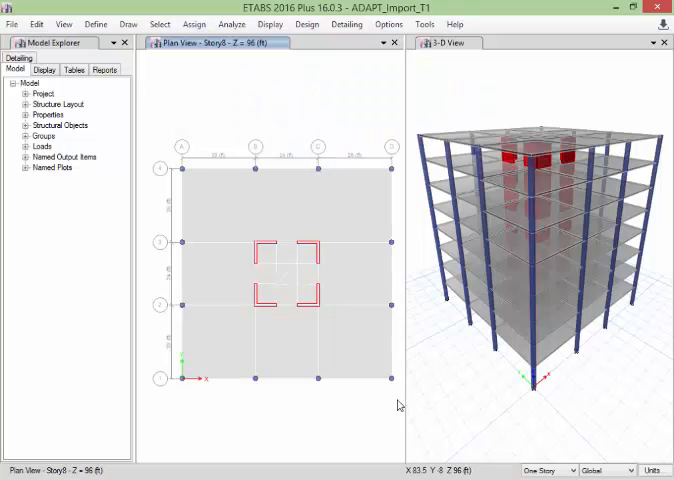
mouse_move(136, 222)
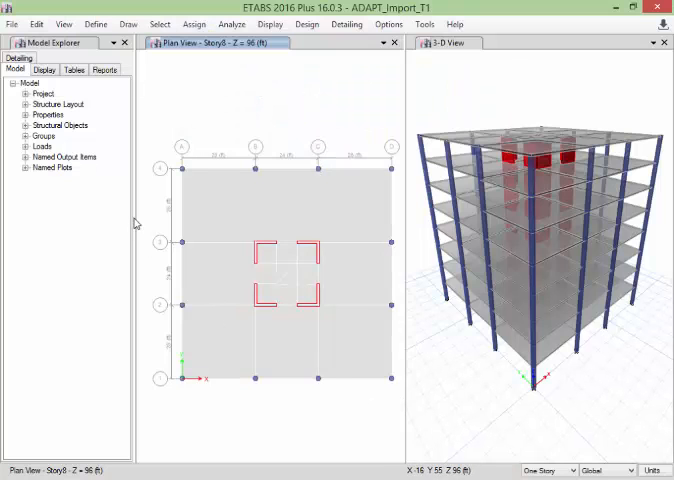
mouse_move(167, 300)
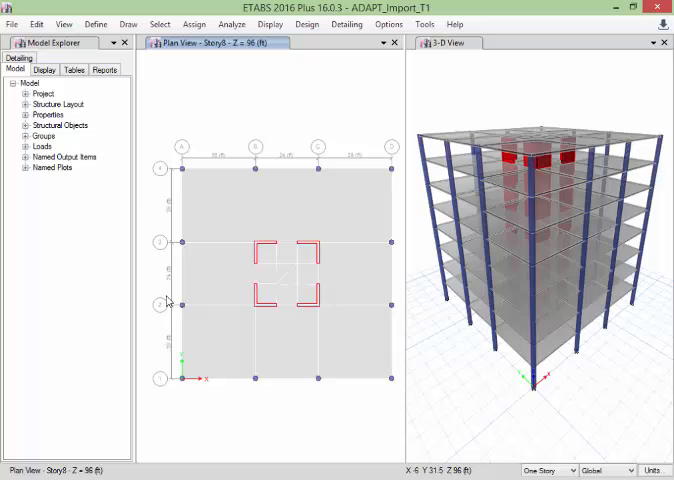
mouse_move(182, 303)
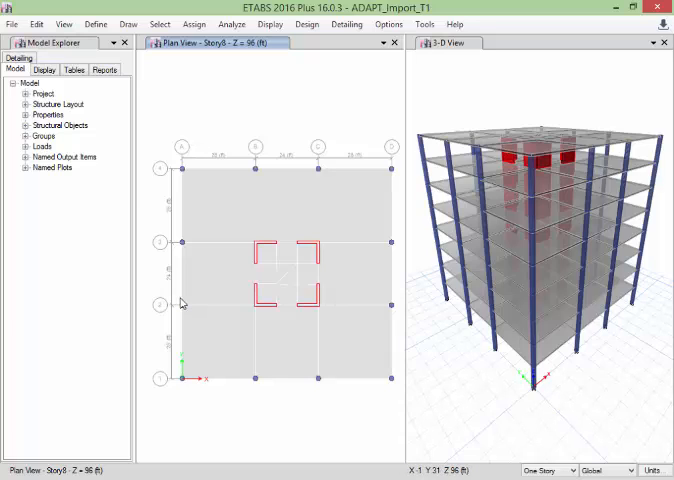
mouse_move(5, 103)
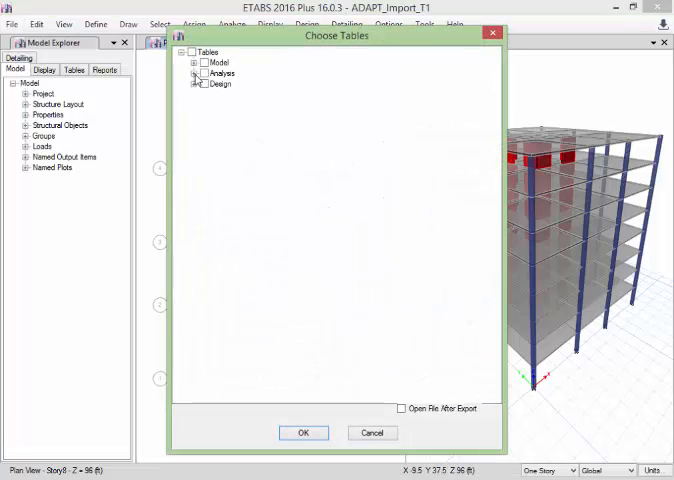
Tick Story Forces under Analysis > Results > Structure Results and confirm the table selection.
click(197, 73)
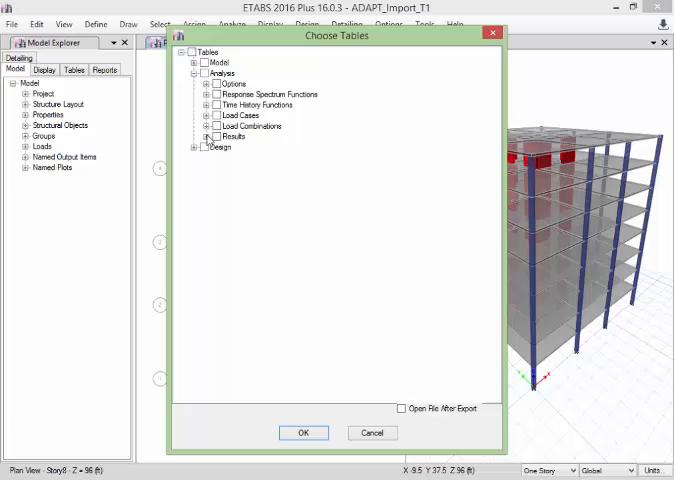
click(208, 136)
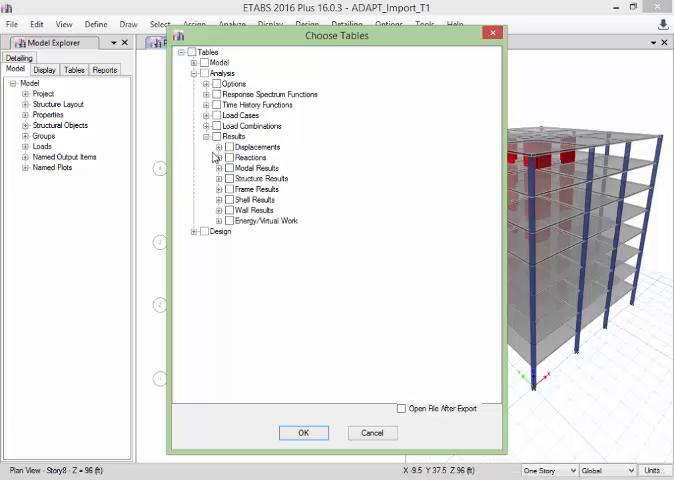
click(217, 179)
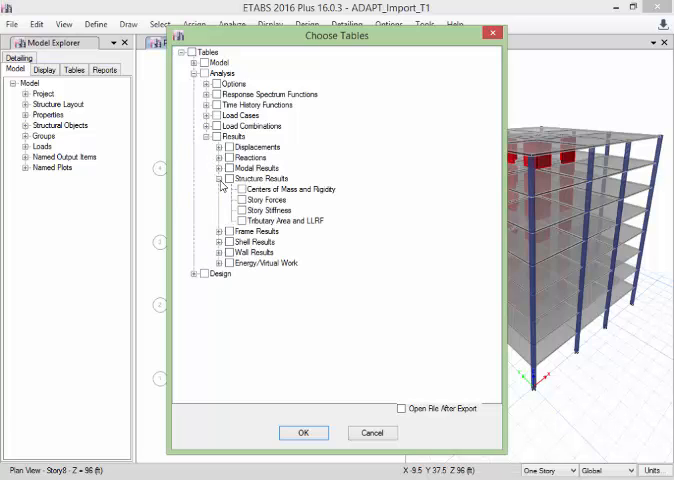
click(242, 200)
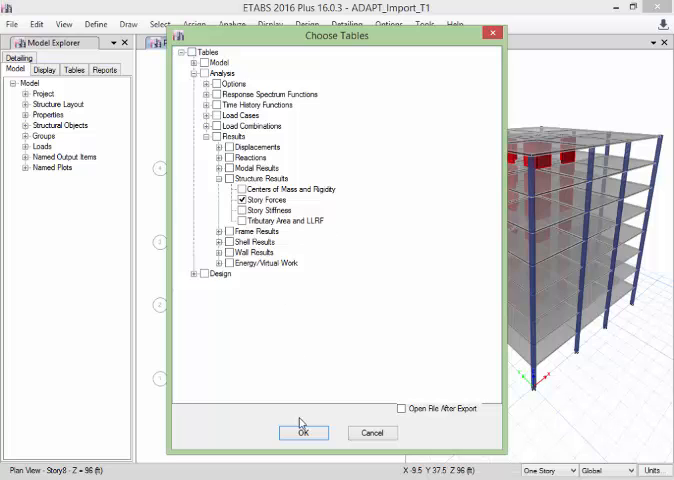
click(304, 432)
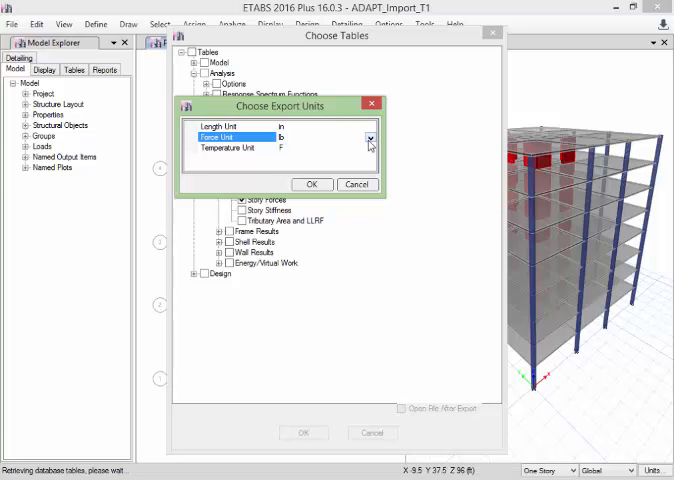
Change the export force unit to kip, keeping inches and °F, and accept.
click(369, 137)
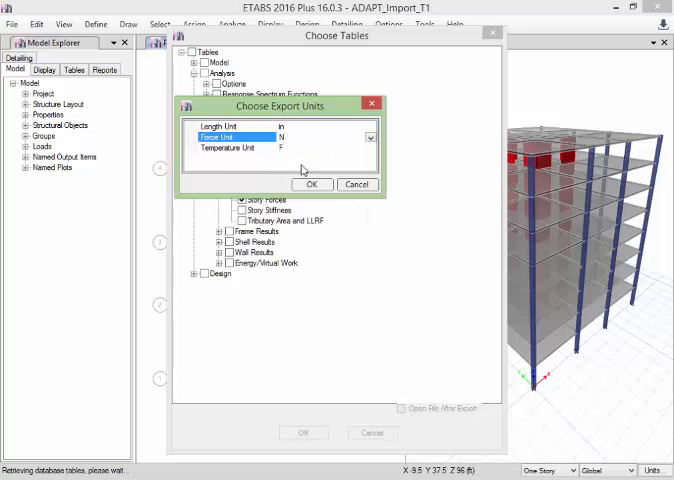
click(371, 136)
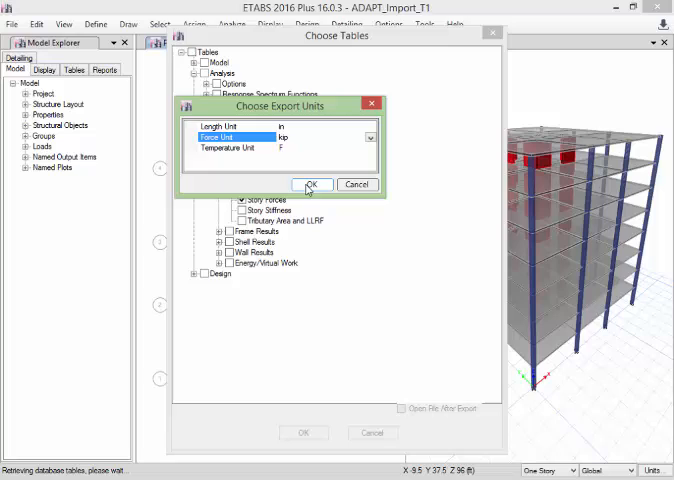
click(312, 184)
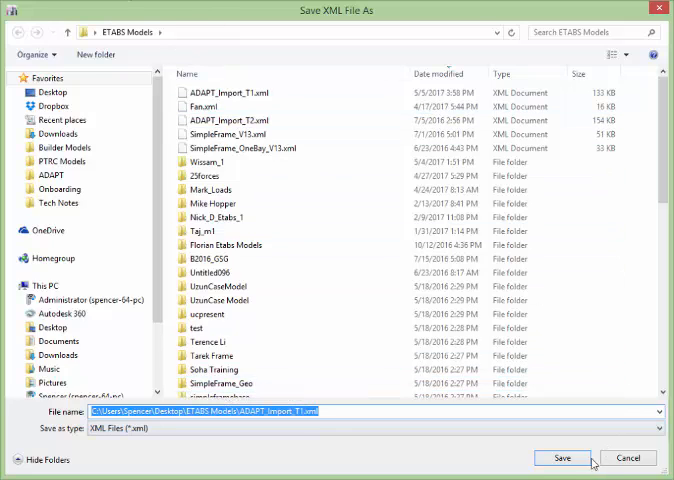
Save the story forces over the existing ADAPT_Import_T1.xml, then close ETABS.
click(562, 458)
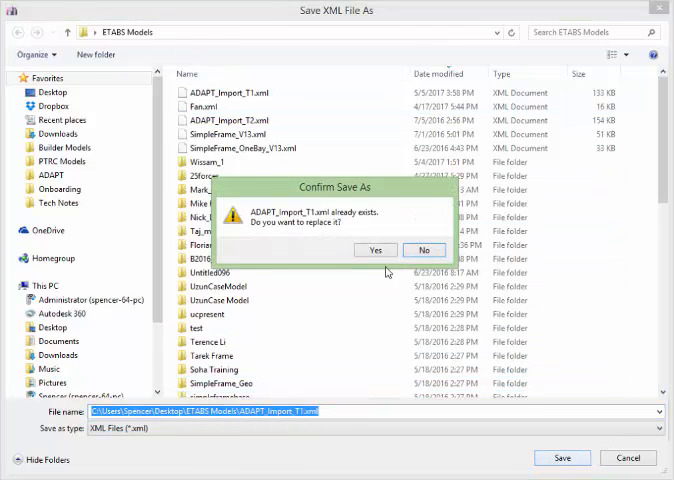
click(375, 250)
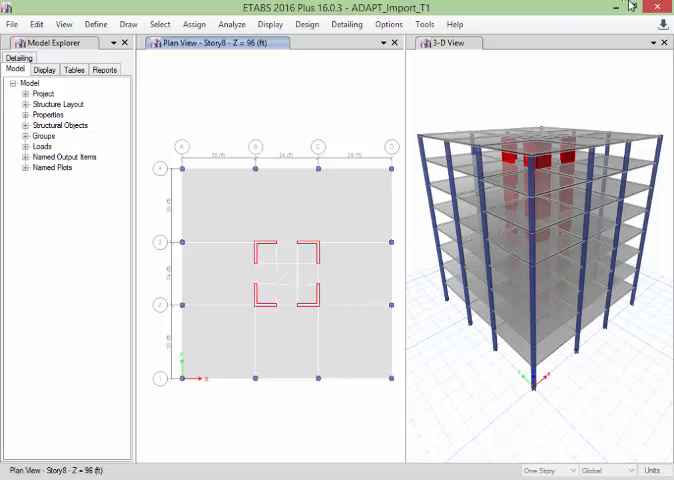
mouse_move(655, 7)
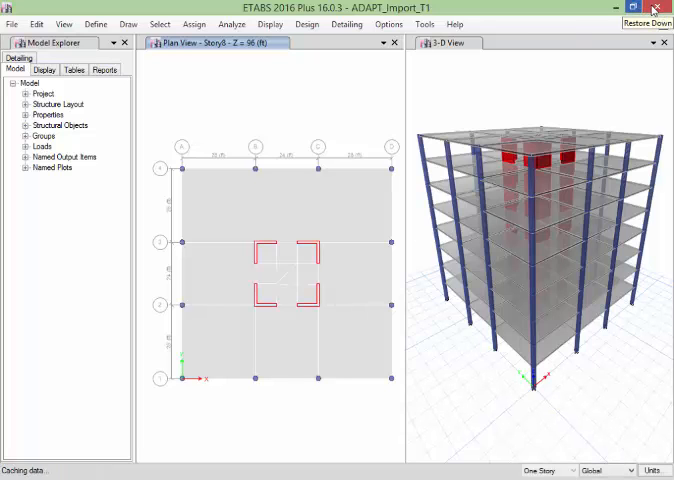
click(648, 8)
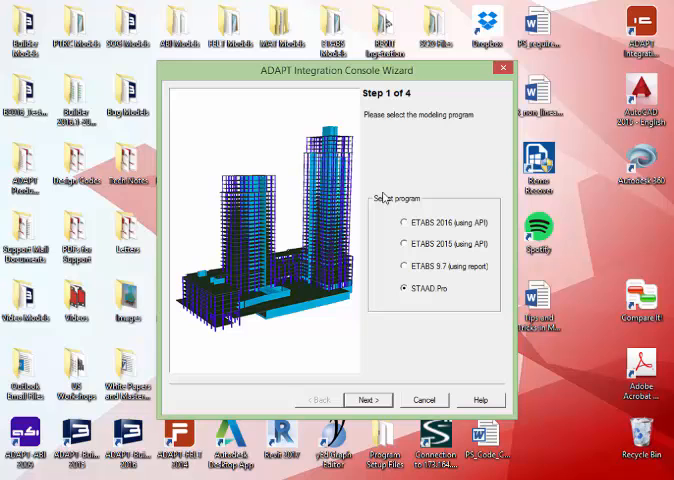
Choose ETABS 2016 (using API), pick ADAPT_Import_T1.EDB, and start loading the model.
click(399, 222)
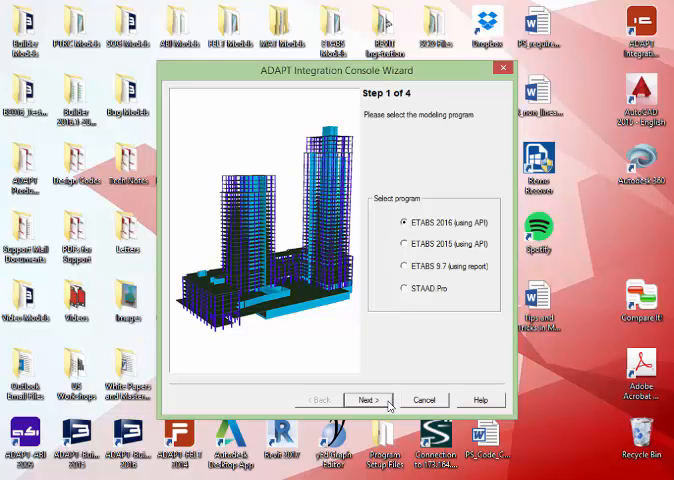
click(368, 399)
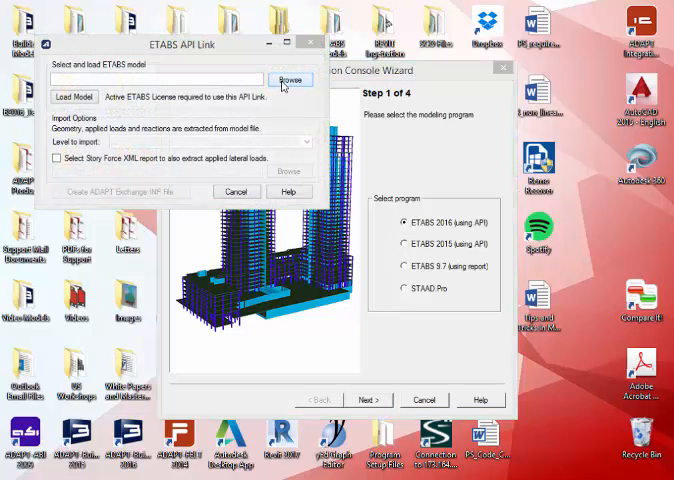
click(289, 79)
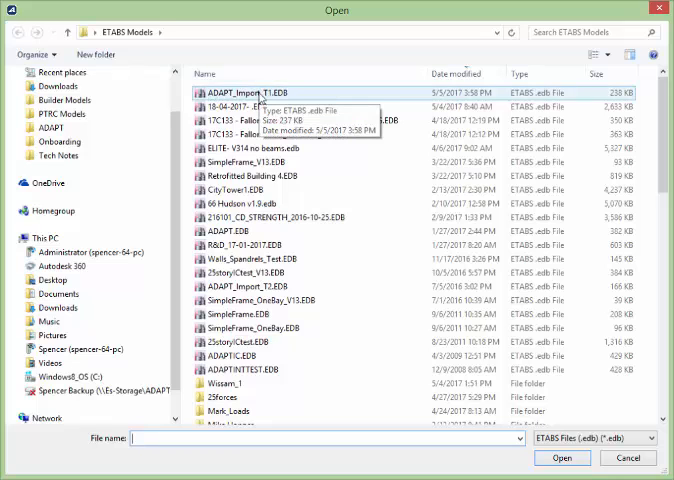
click(561, 458)
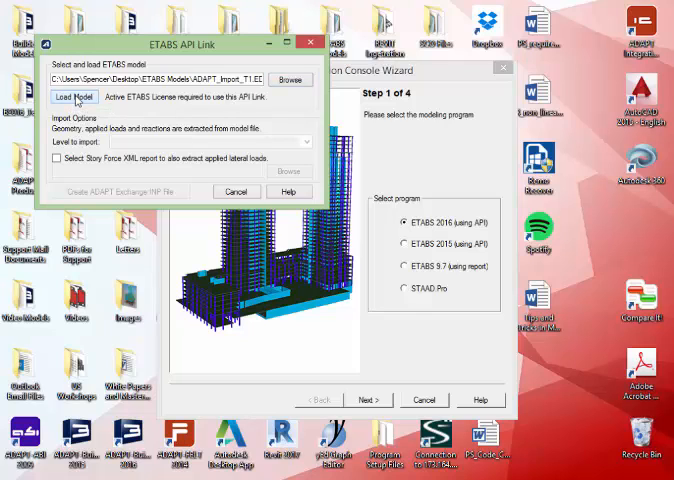
click(74, 97)
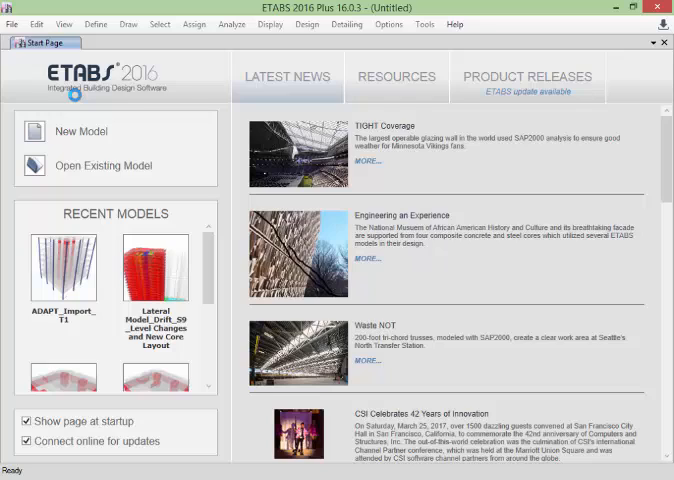
mouse_move(77, 103)
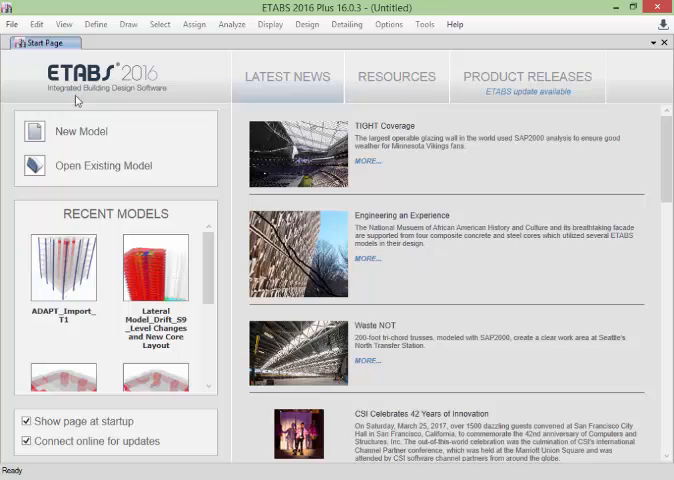
Wait for ADAPT_Import_T1.EDB to finish loading so All Levels appears.
double_click(63, 265)
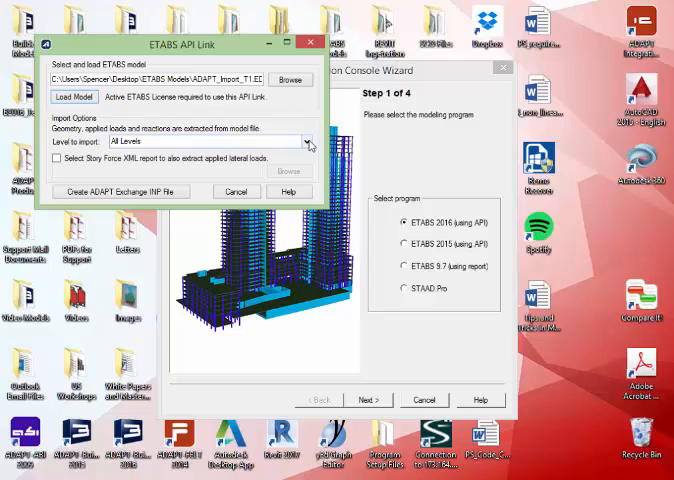
Keep All Levels for import, tick the Story Force XML report option, and browse for the XML.
click(305, 141)
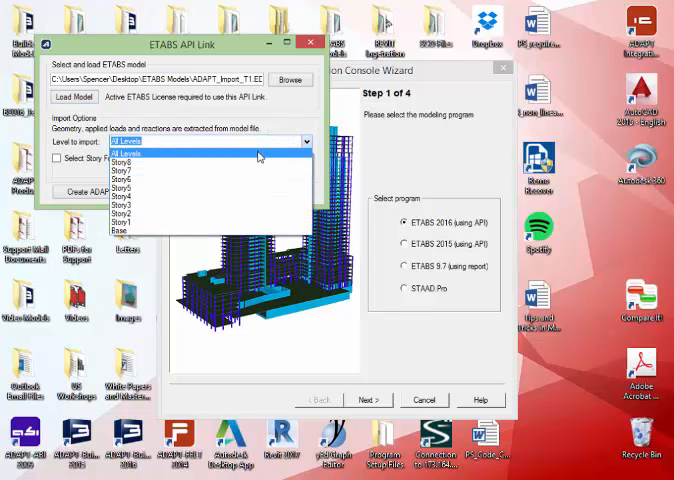
click(125, 140)
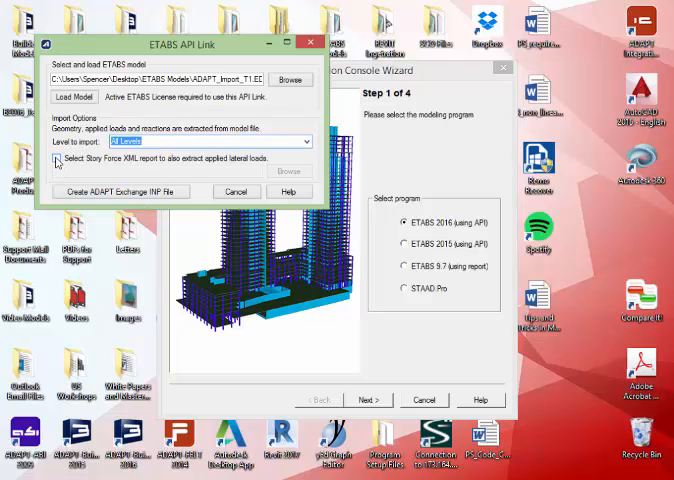
click(57, 161)
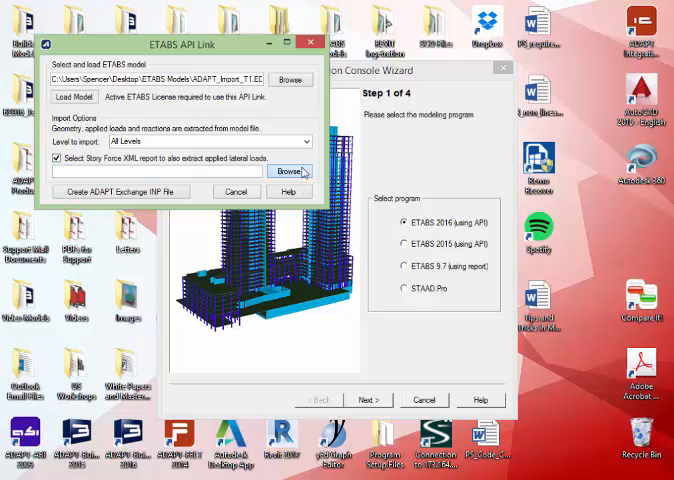
click(288, 172)
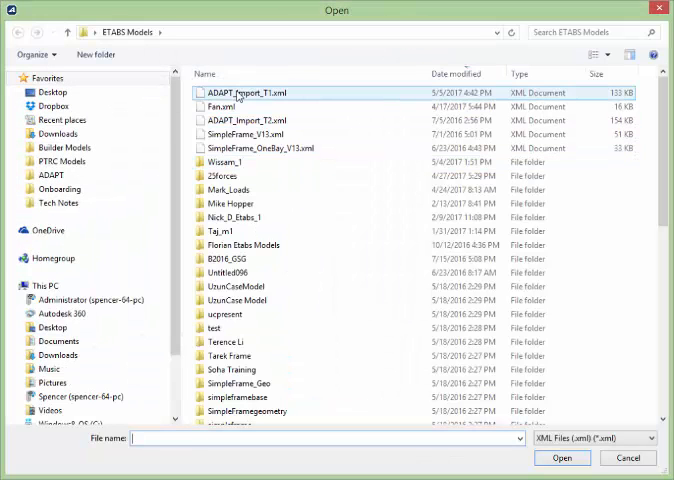